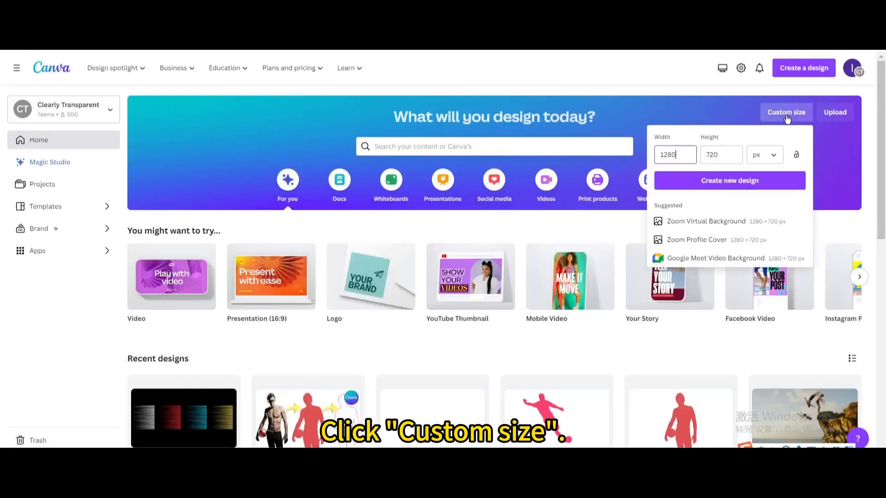
Create a 1280×720 px custom design and give its page a solid black background.
left_click(722, 154)
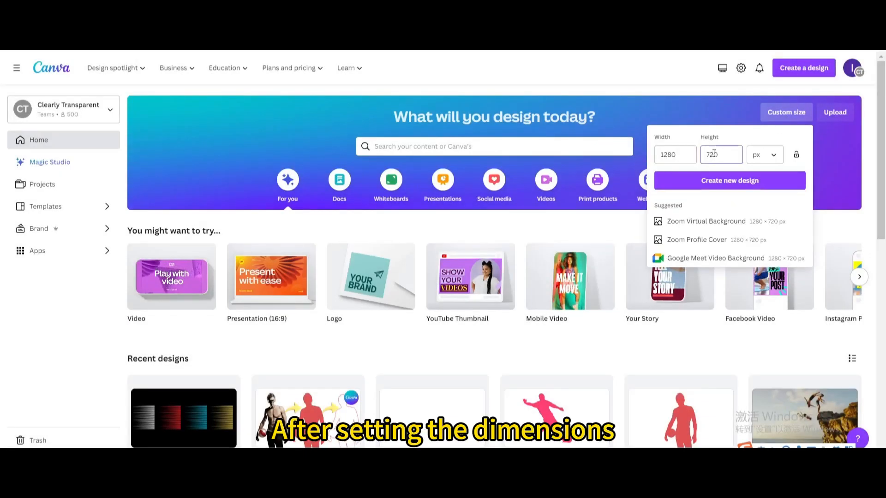
left_click(729, 180)
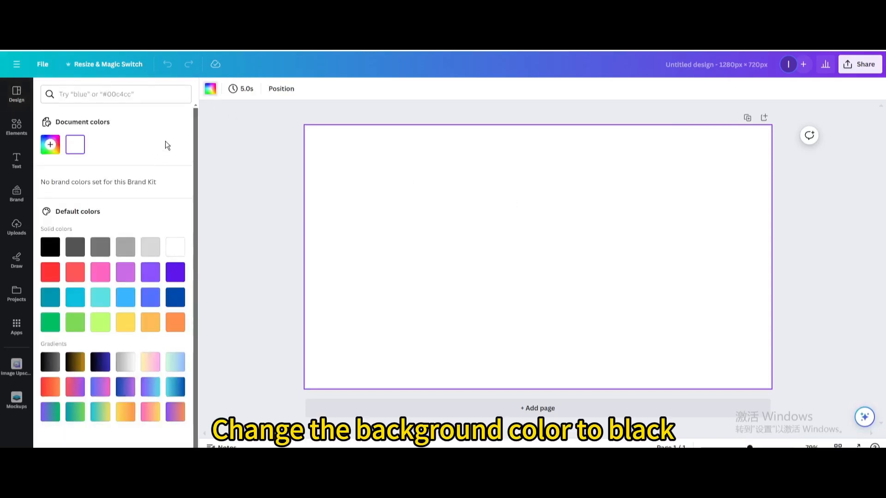
left_click(50, 247)
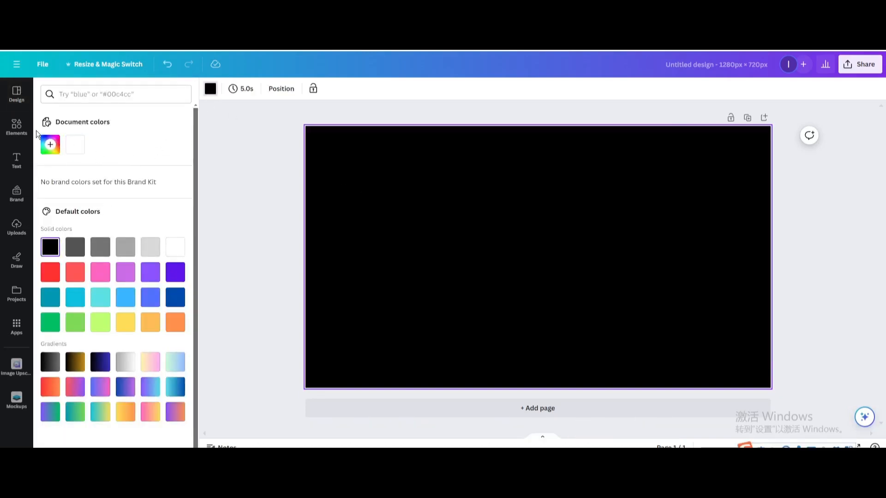
Search elements for 'fast speed lines' and add a speed-lines graphic from Graphics results.
left_click(17, 128)
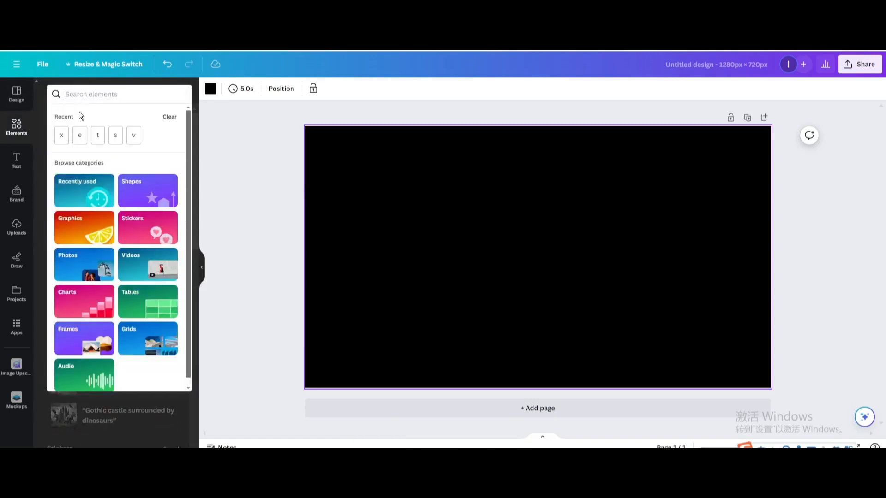
type("fast speed lines")
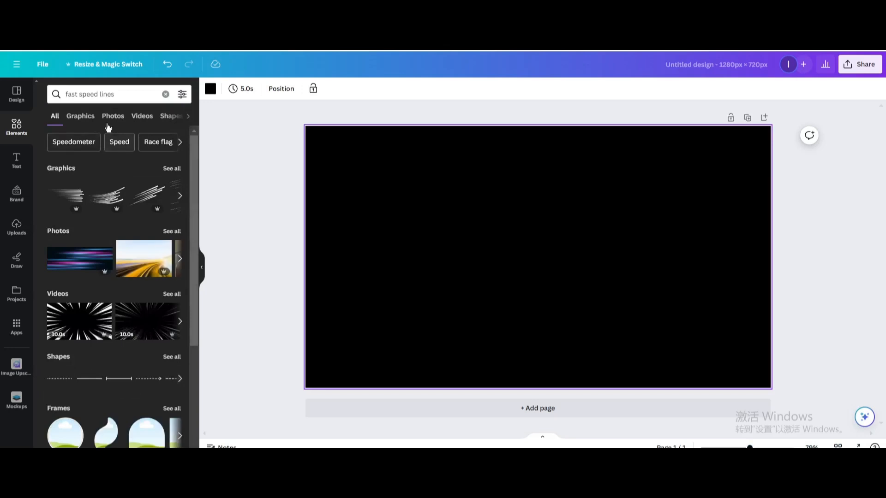
left_click(80, 115)
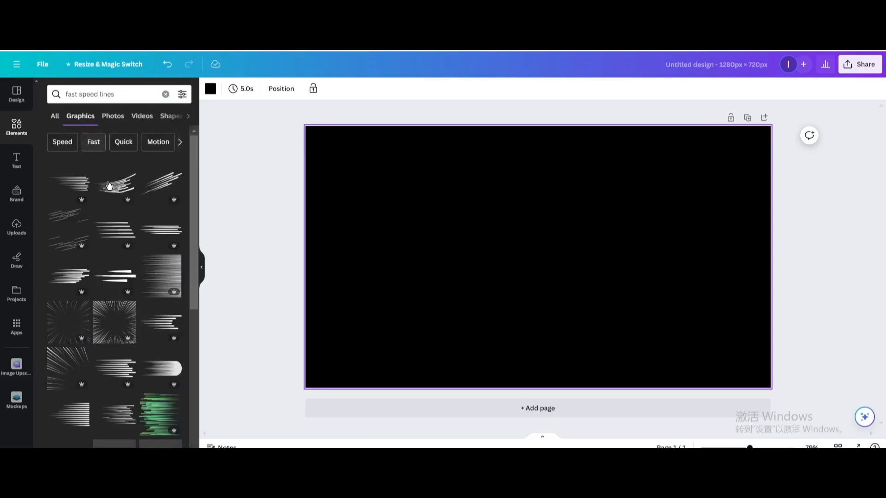
scroll("down", 3)
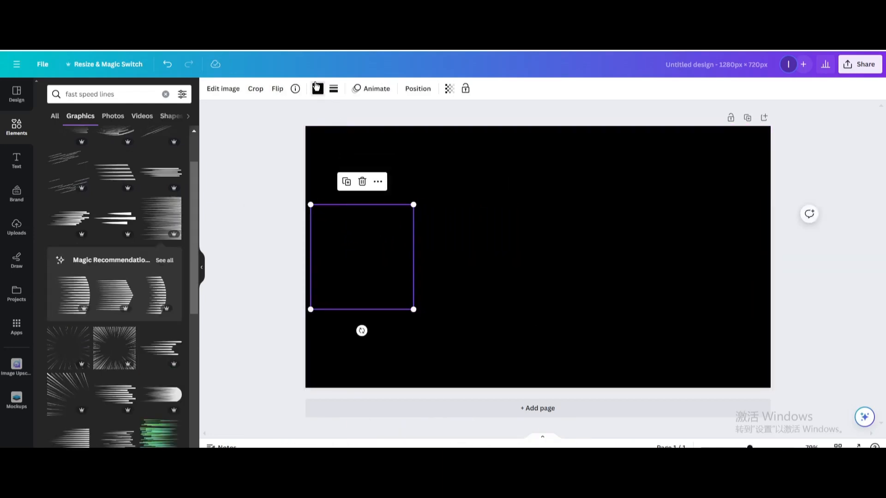
Make the speed lines white and add red, blue and yellow copies in a row.
left_click(316, 89)
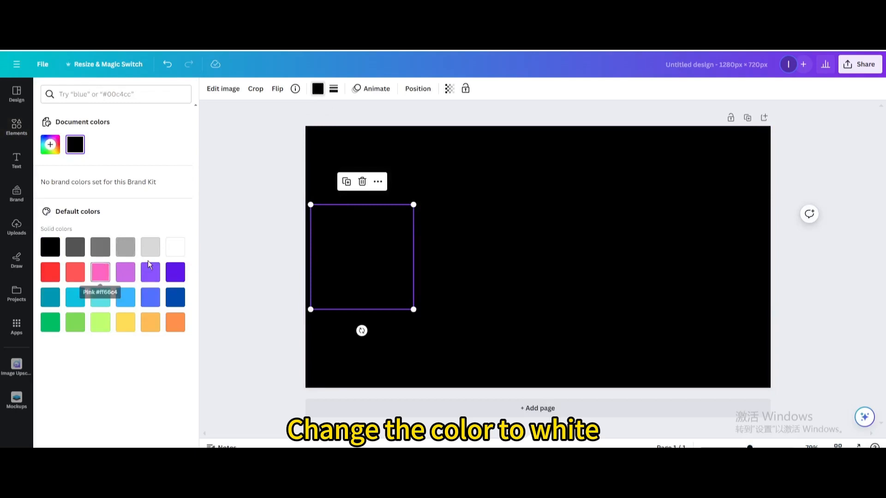
left_click(174, 247)
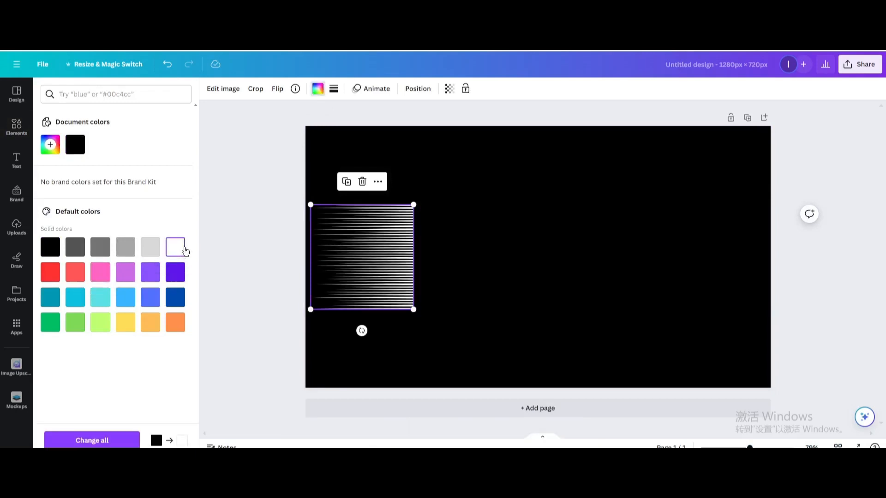
left_click_drag(361, 257, 463, 257)
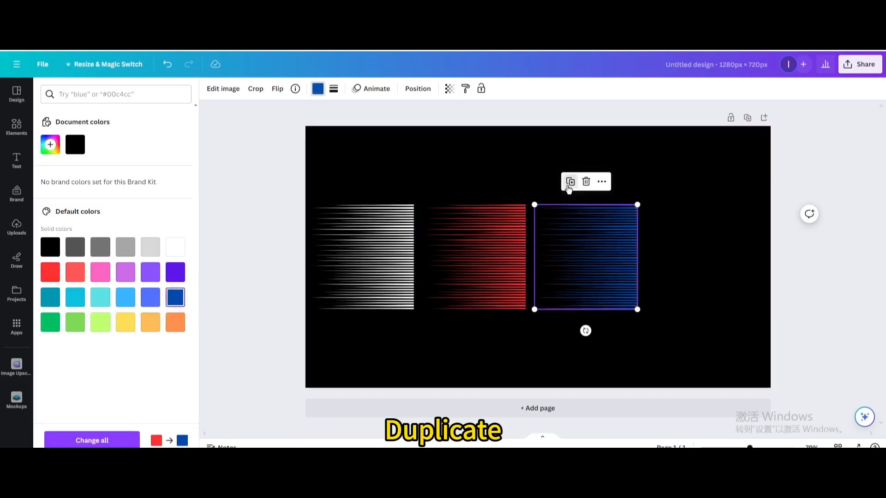
left_click(125, 322)
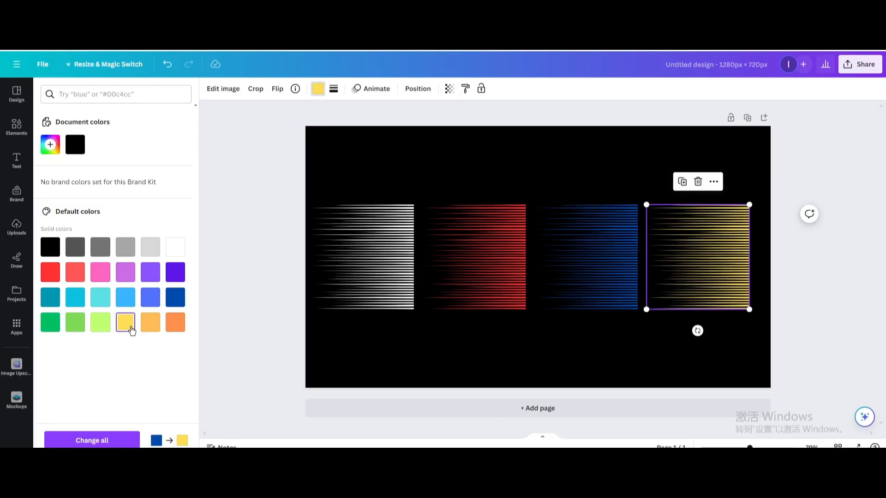
left_click(862, 64)
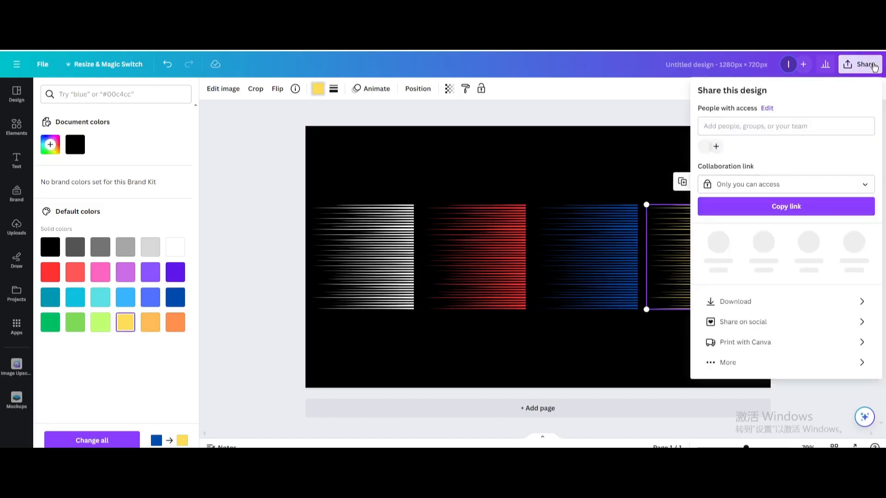
Download the design as a PNG and dismiss the download-complete message.
left_click(735, 301)
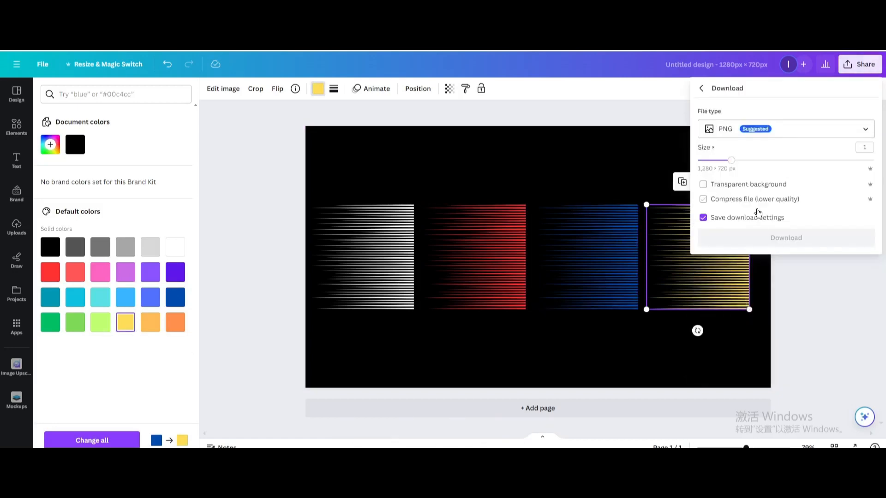
left_click(784, 237)
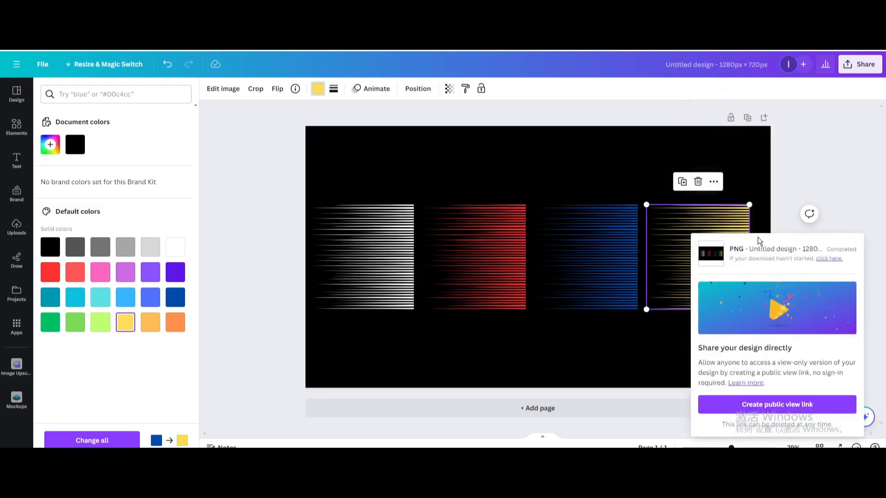
left_click(17, 227)
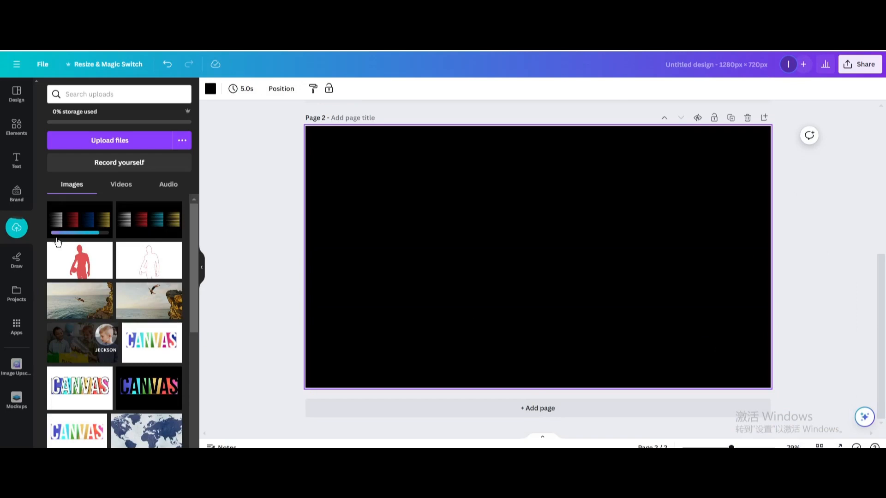
Open the Elements library to look for letter-T frames for the second page.
left_click(17, 127)
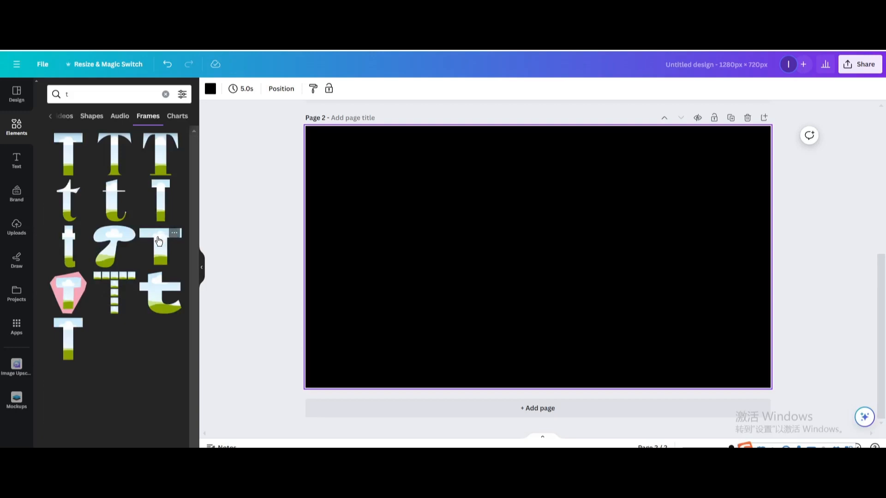
Place and size T, E, X and T letter frames in a row spelling TEXT.
left_click(160, 249)
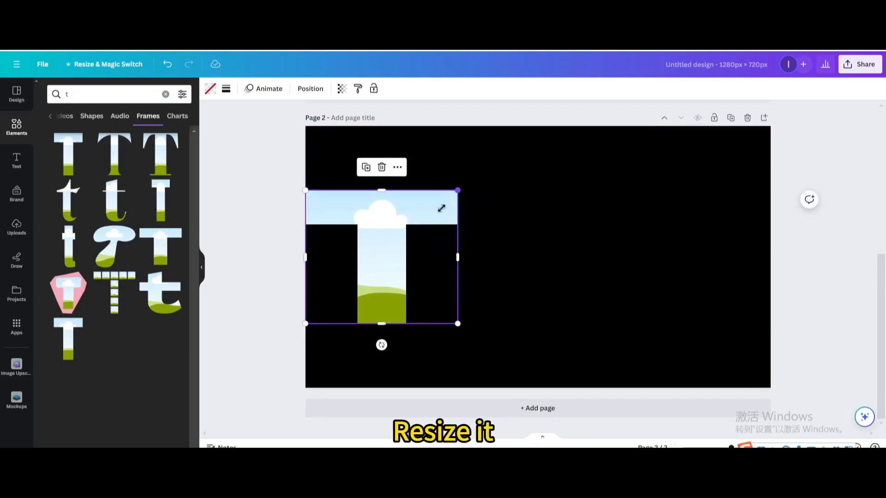
left_click_drag(458, 323, 395, 302)
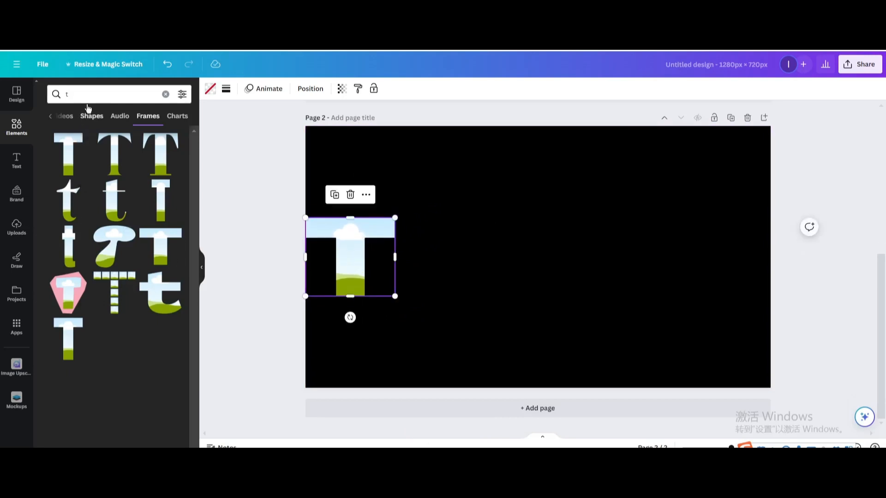
type("e")
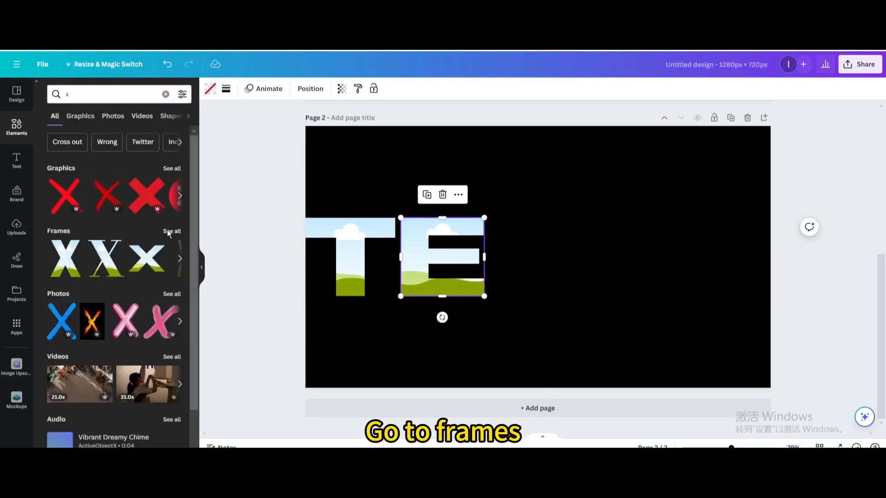
left_click(172, 232)
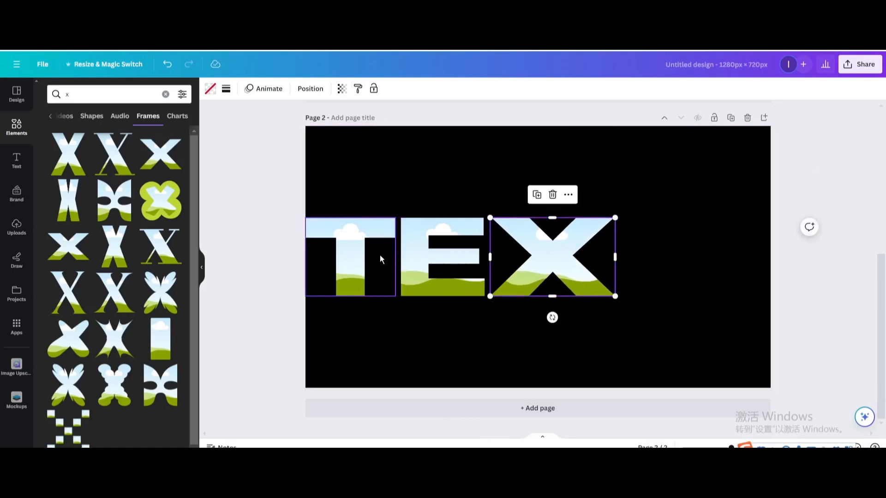
mouse_move(391, 239)
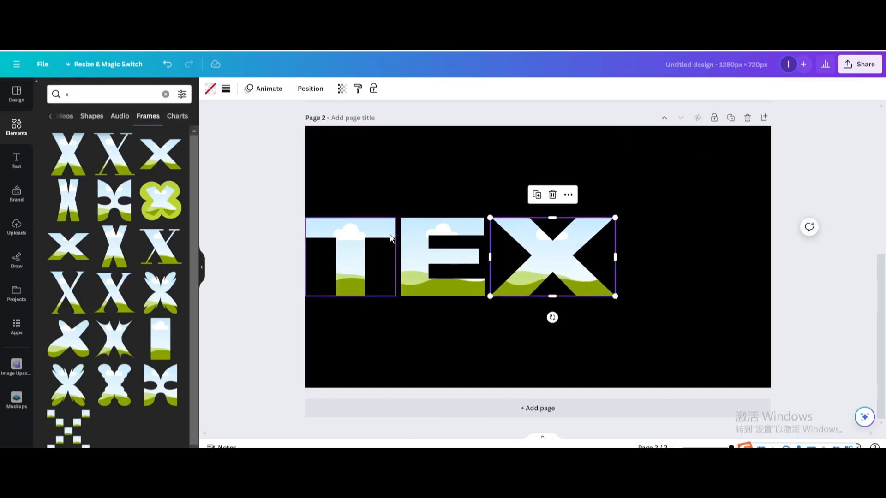
left_click(350, 257)
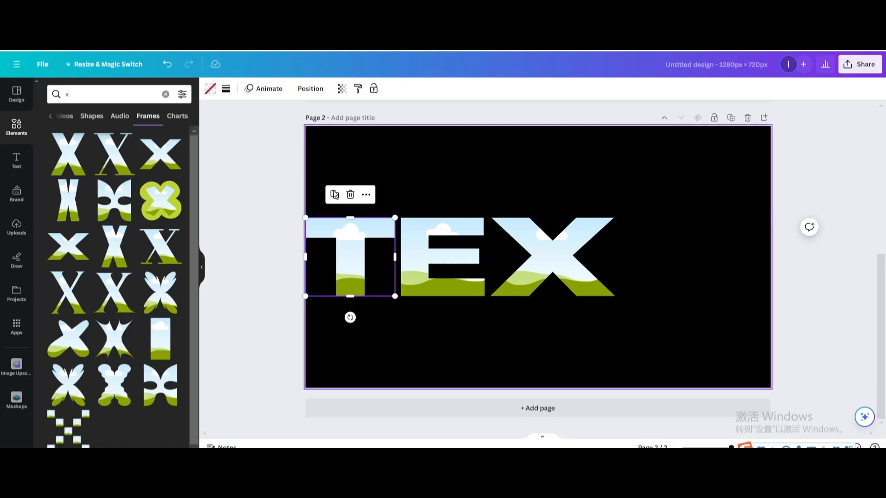
left_click_drag(350, 257, 665, 259)
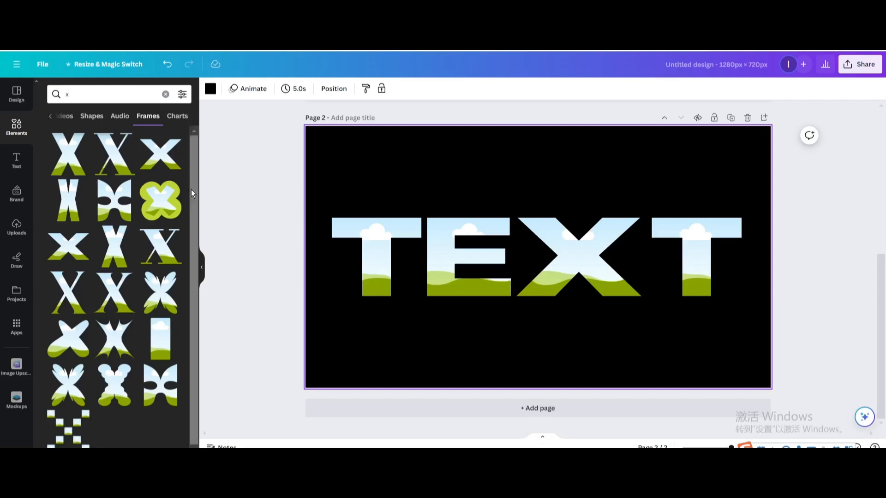
Fill the first T frame with the uploaded image, enlarged so white lines show.
left_click(17, 226)
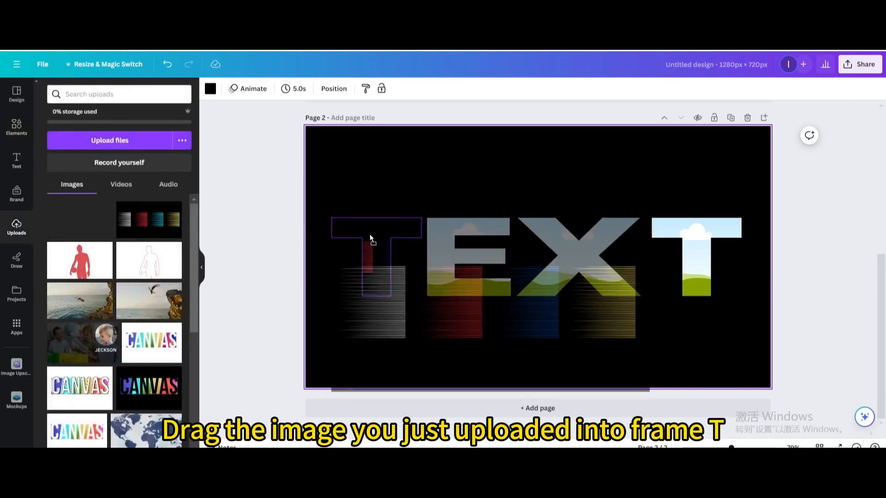
double_click(371, 255)
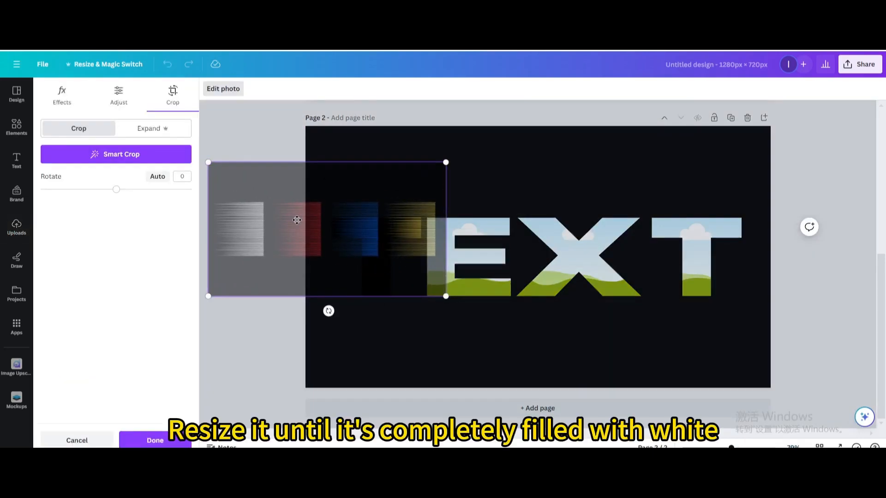
left_click_drag(445, 296, 524, 340)
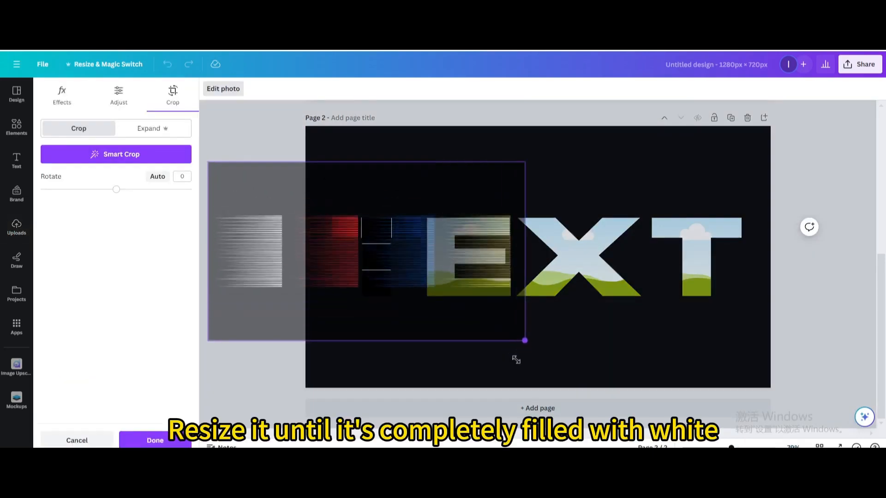
left_click_drag(524, 340, 592, 378)
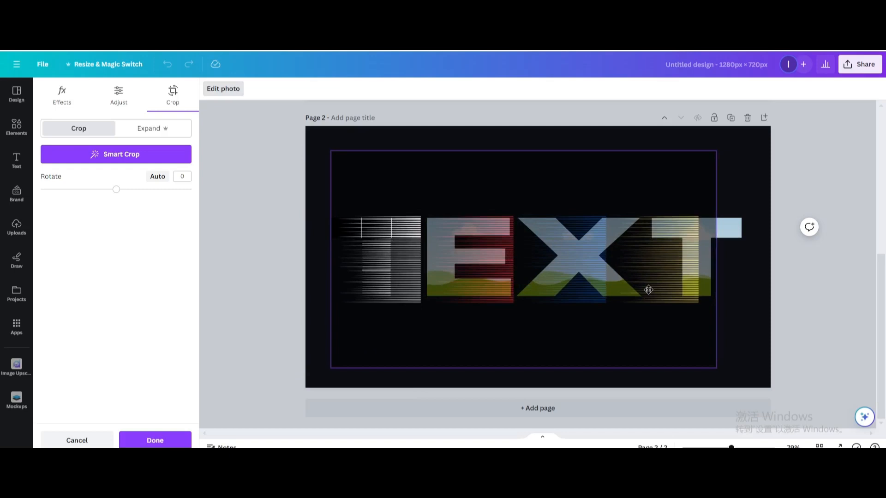
Fill the E frame with the image, shifted so red lines fill the letter.
left_click(648, 289)
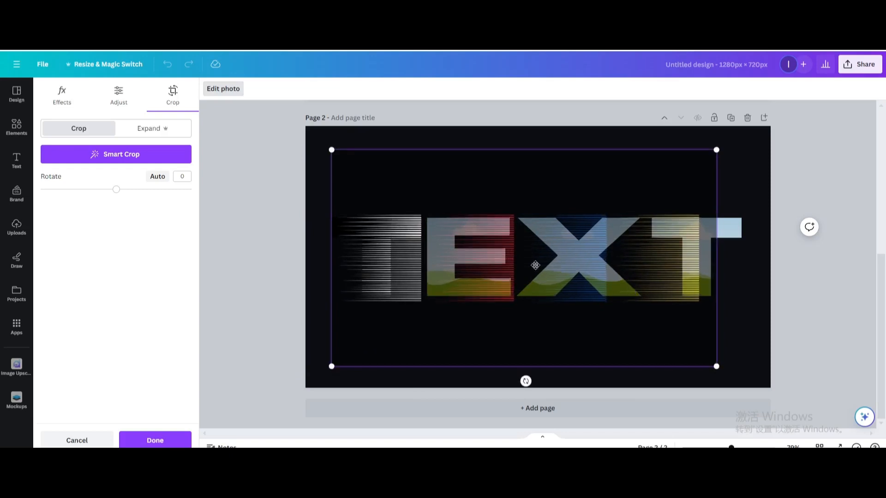
left_click(155, 440)
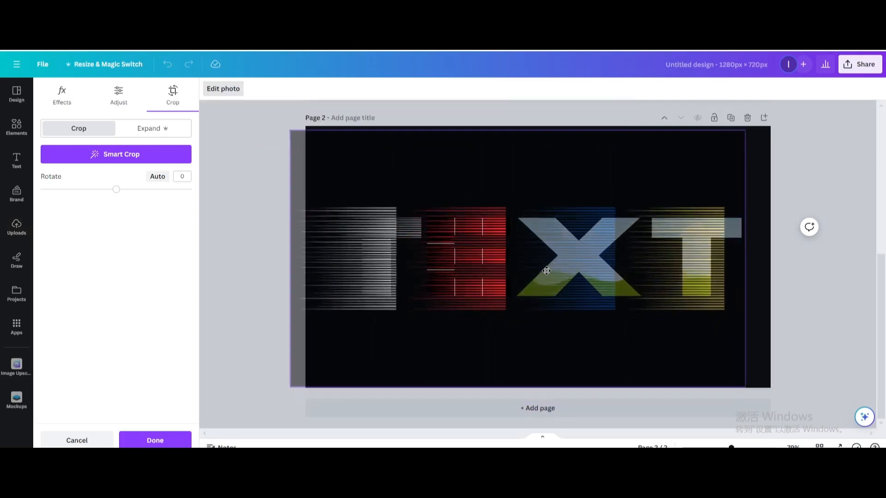
left_click_drag(745, 385, 703, 368)
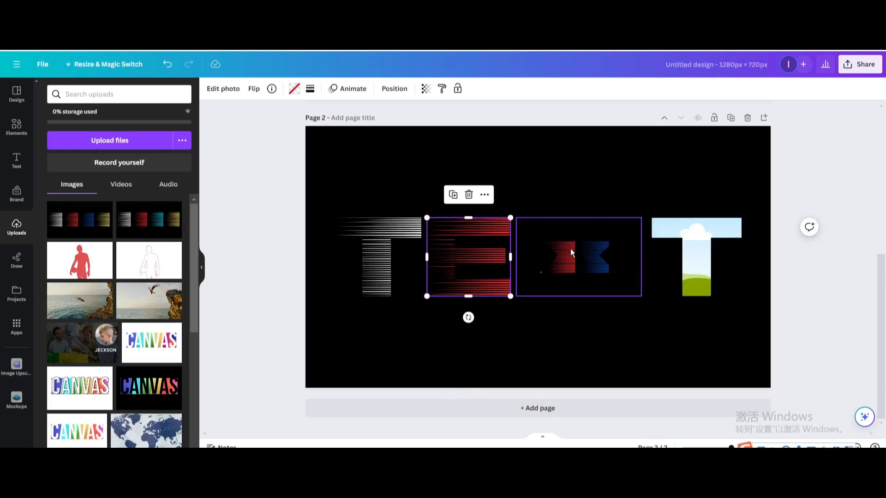
Enlarge the X frame's picture so blue speed lines fill the letter.
left_click(222, 89)
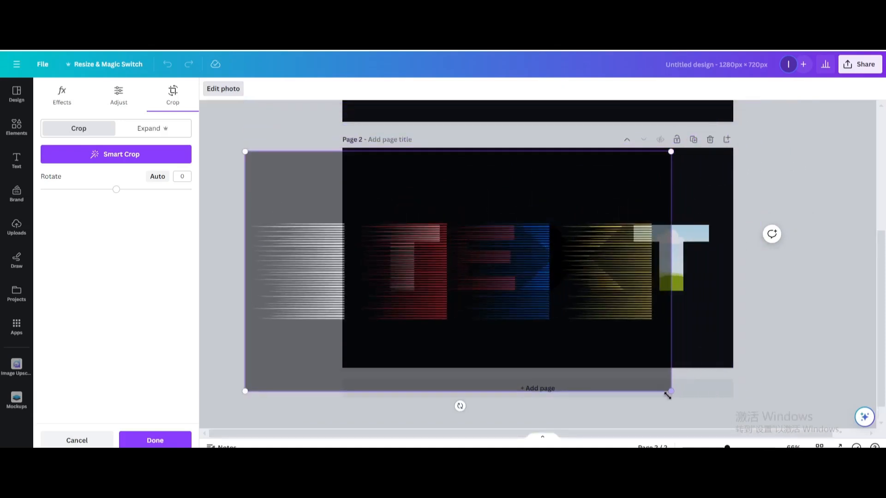
left_click_drag(670, 391, 632, 369)
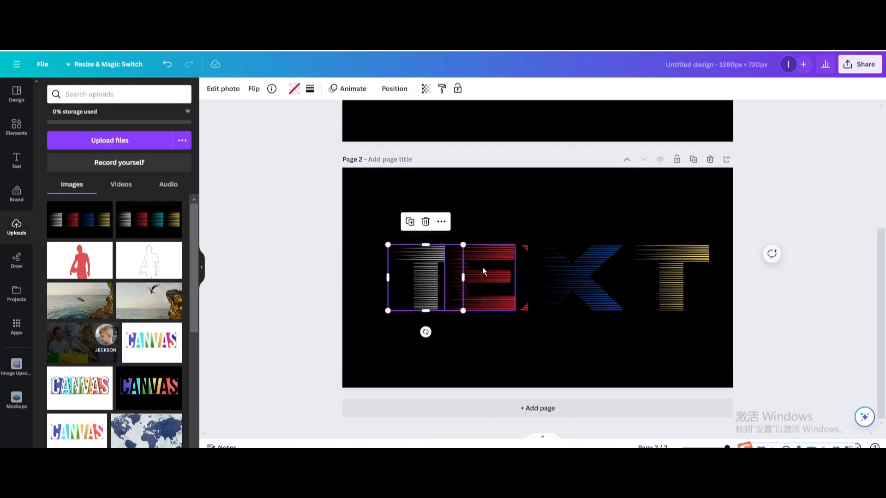
Send the E, X and last T frames backward and nudge the X and T left.
right_click(483, 277)
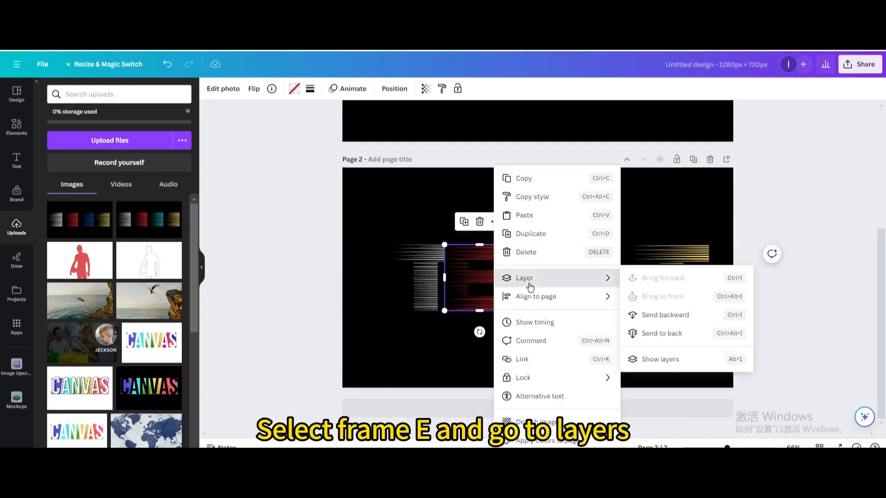
left_click(661, 332)
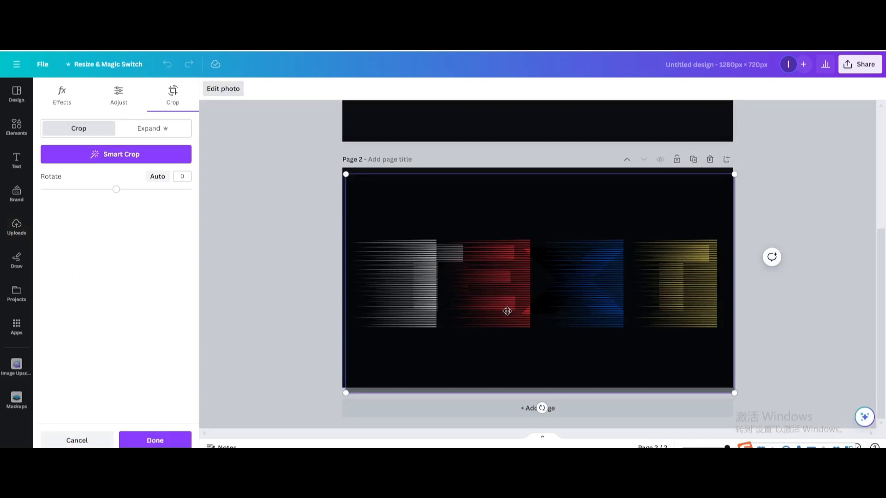
mouse_move(419, 354)
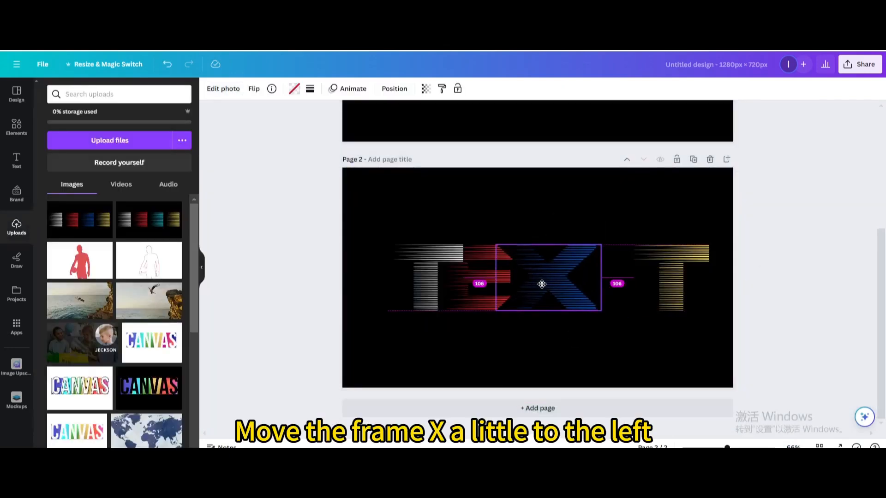
right_click(541, 283)
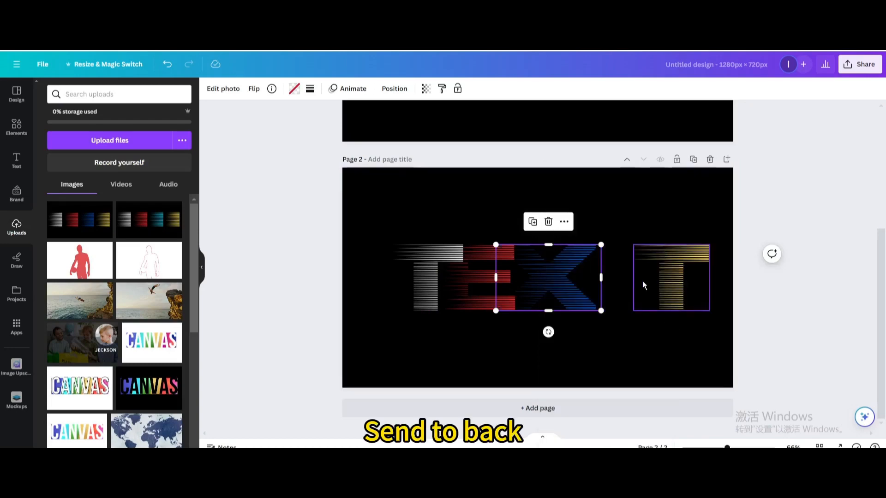
left_click_drag(671, 277, 615, 277)
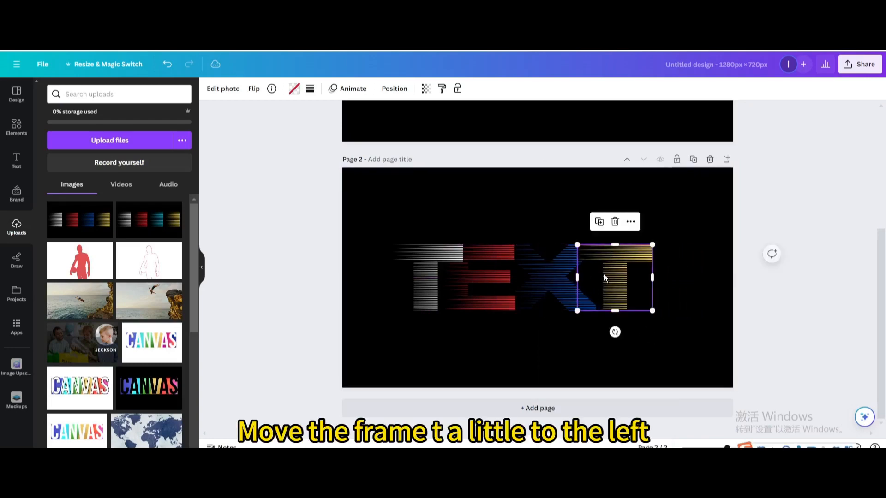
right_click(605, 276)
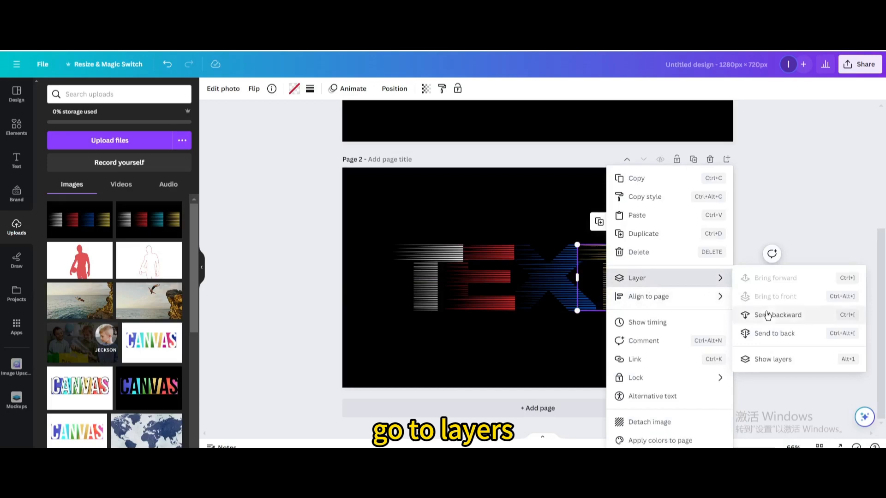
left_click(774, 333)
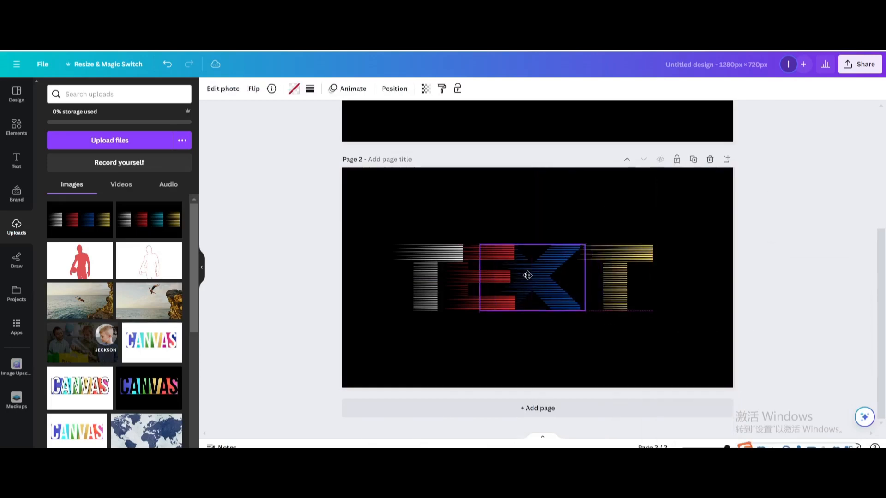
left_click_drag(526, 275, 591, 266)
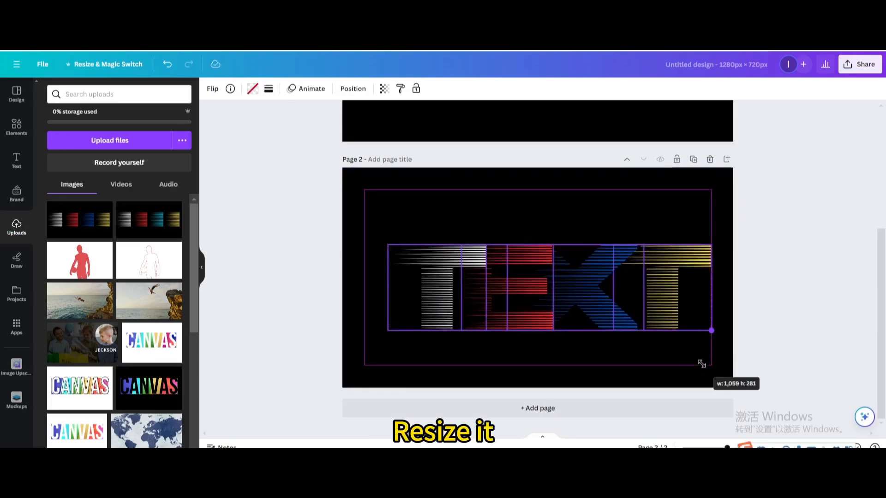
Drag a corner handle to enlarge the four-letter speed-line TEXT group.
left_click_drag(711, 330, 691, 322)
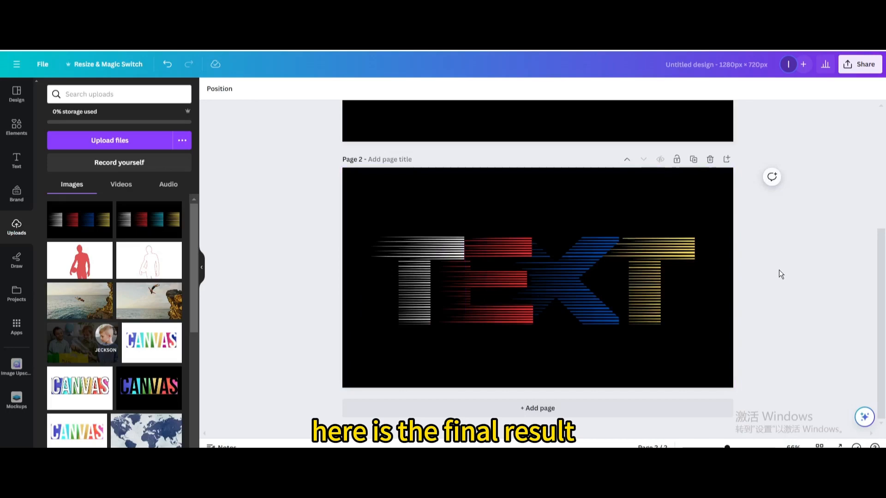
Download the 1280×720 speed-line TEXT page as a JPG file.
left_click(859, 63)
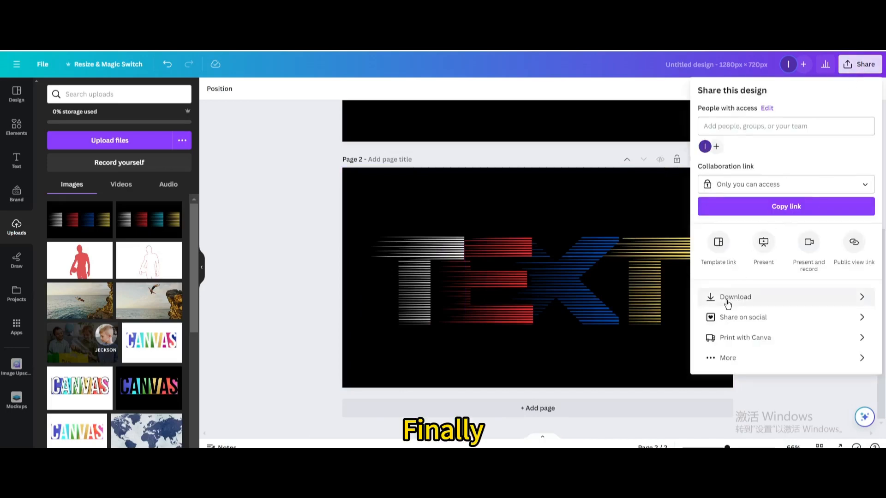
left_click(735, 297)
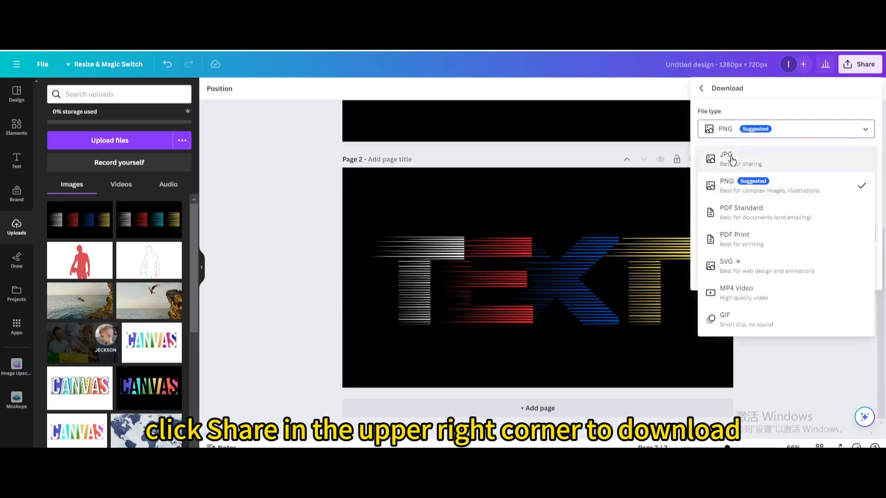
left_click(729, 158)
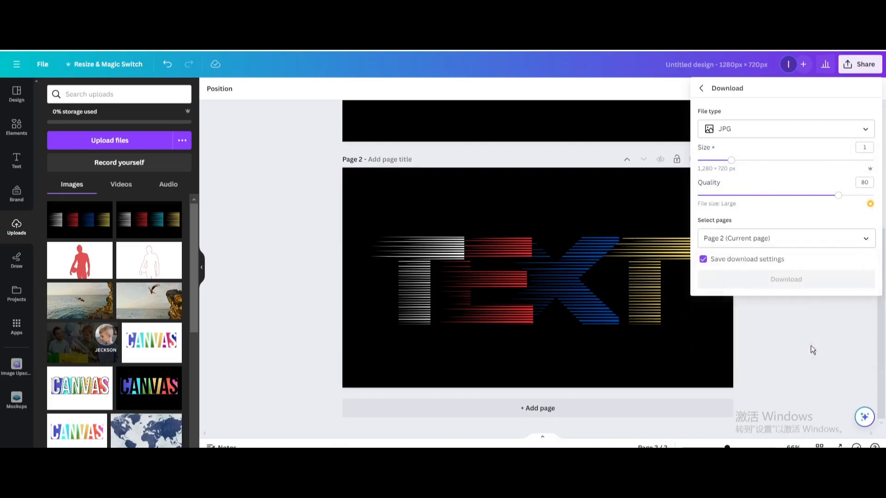
left_click(785, 279)
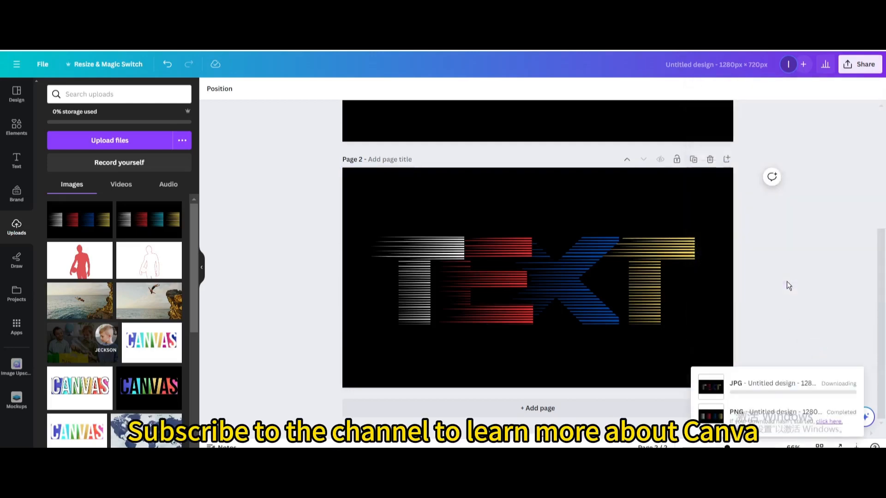